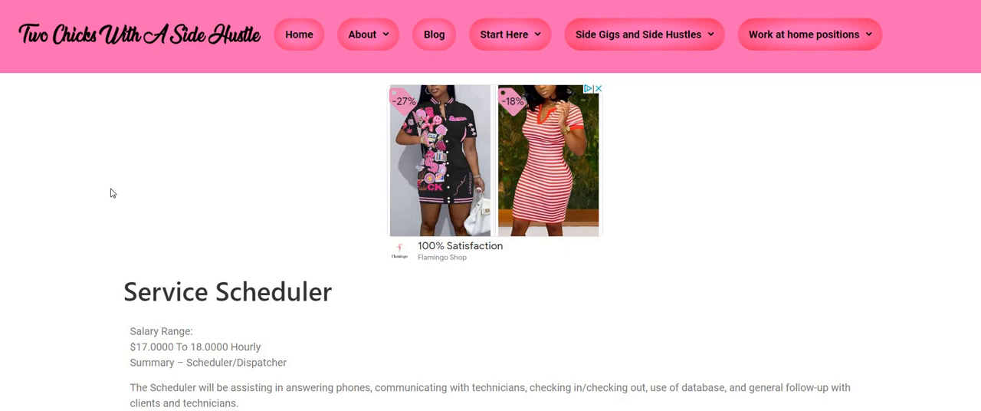
mouse_move(214, 198)
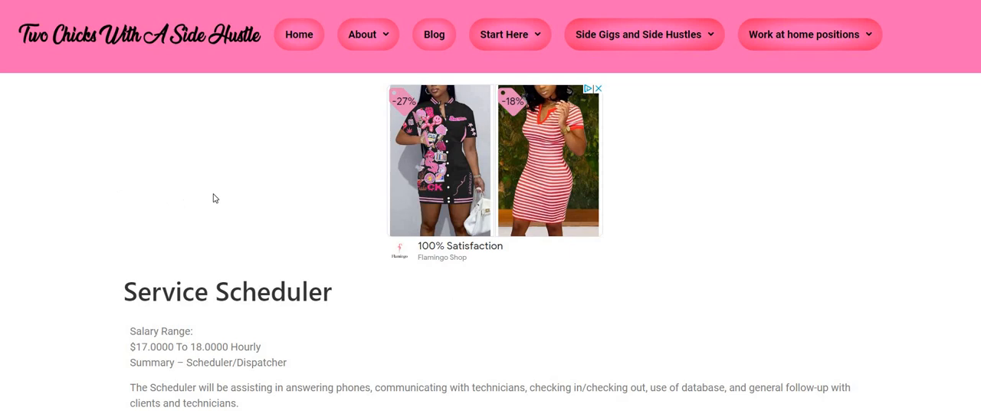
mouse_move(239, 187)
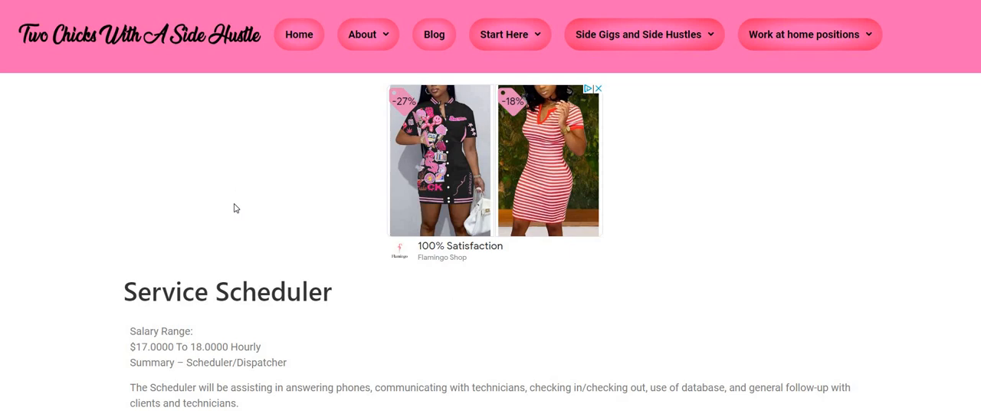
mouse_move(760, 222)
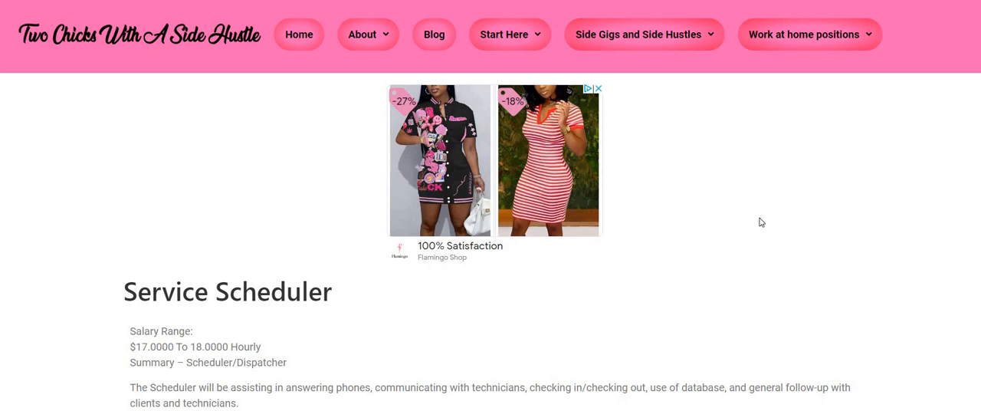
mouse_move(780, 221)
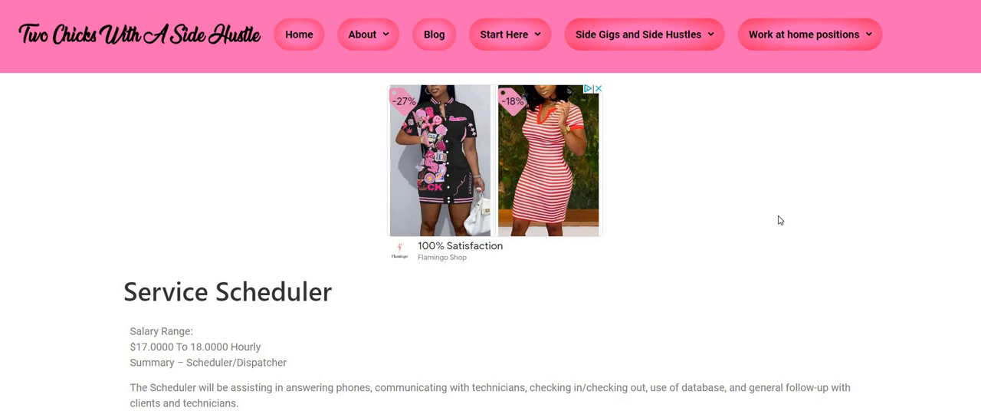
- Scroll down the Service Scheduler post to the Role and Responsibilities list
scroll(down, 3)
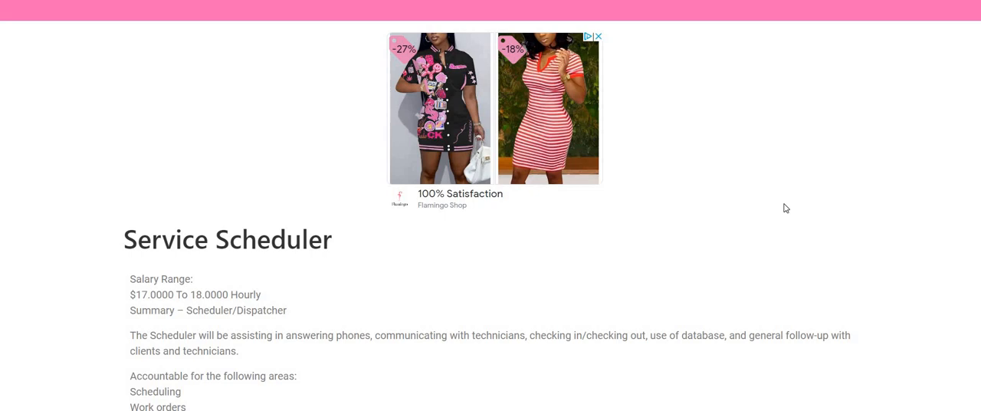
scroll(down, 3)
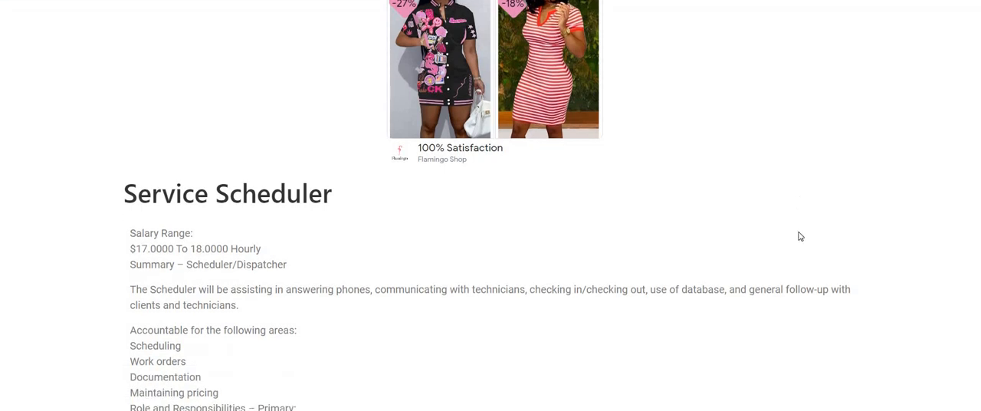
scroll(down, 3)
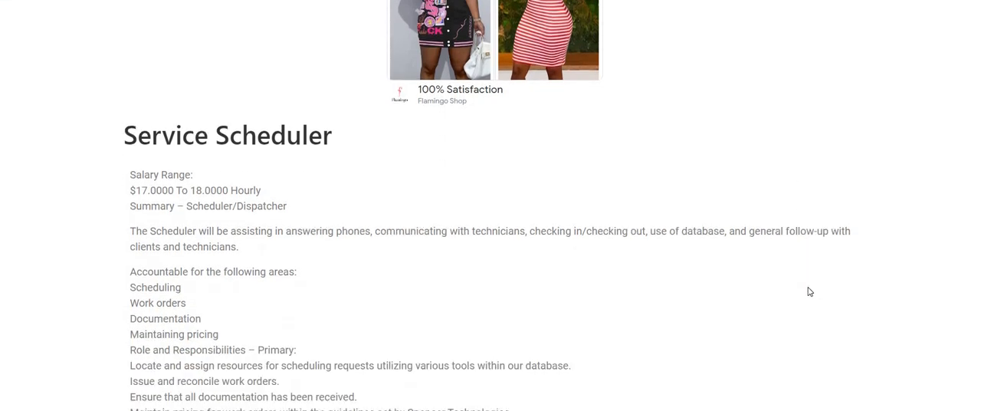
mouse_move(806, 291)
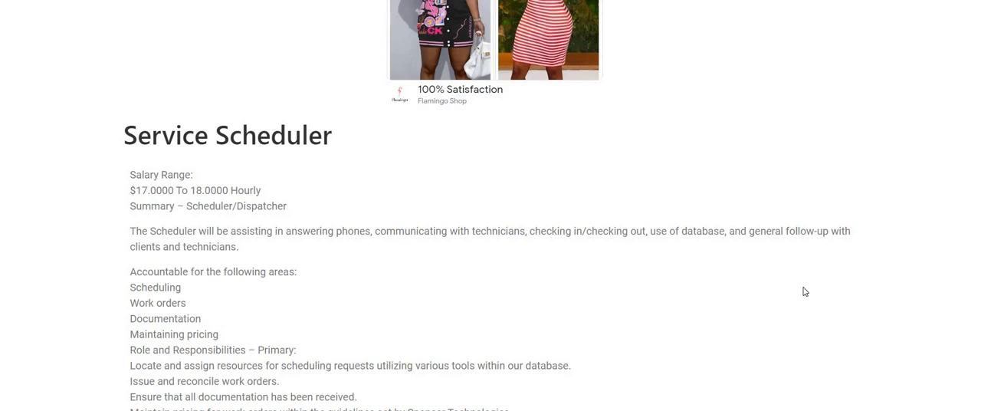
mouse_move(798, 270)
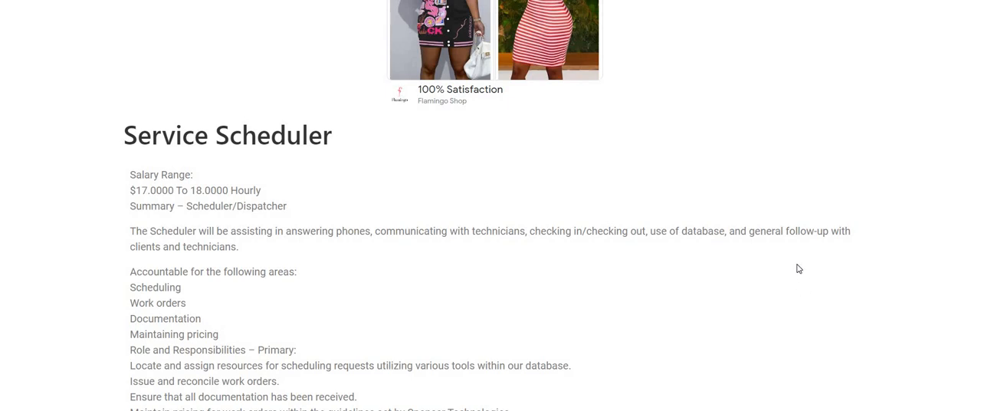
scroll(down, 3)
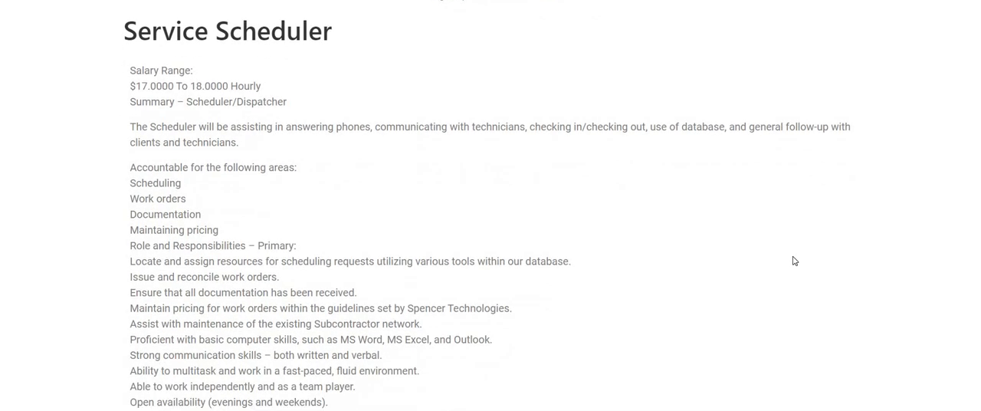
mouse_move(775, 254)
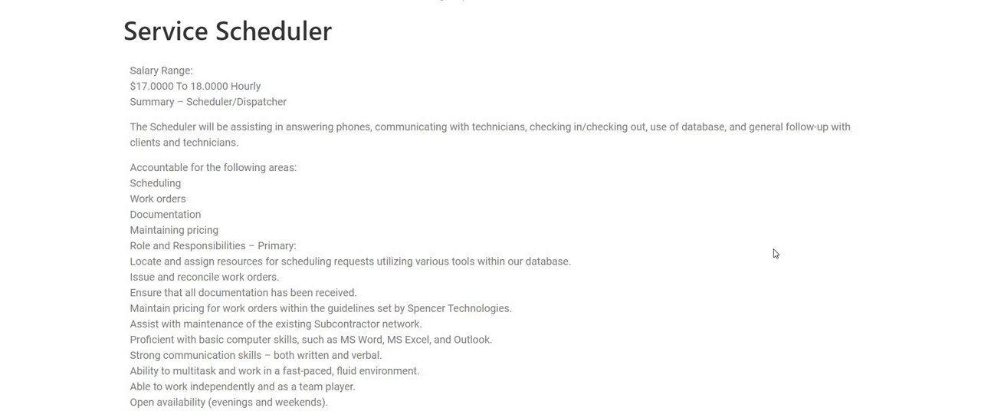
mouse_move(723, 236)
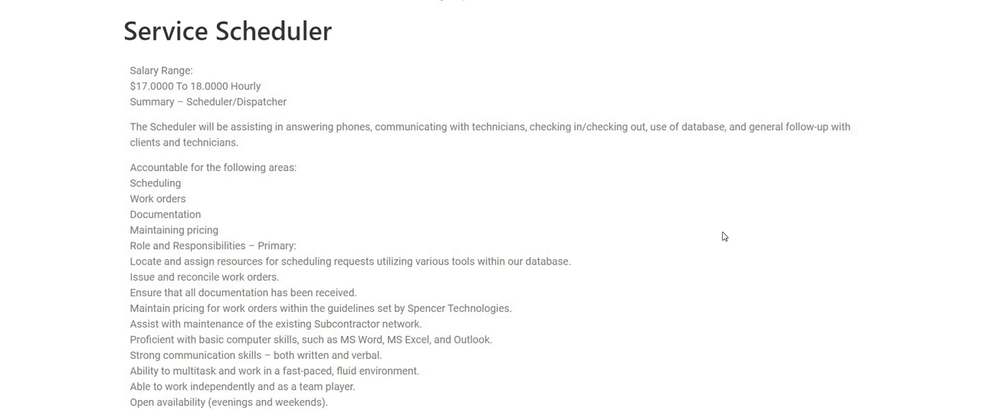
mouse_move(723, 227)
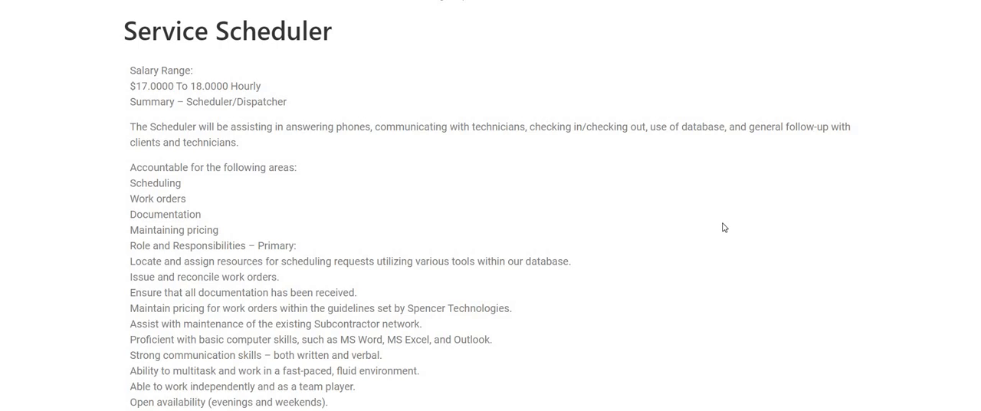
scroll(down, 3)
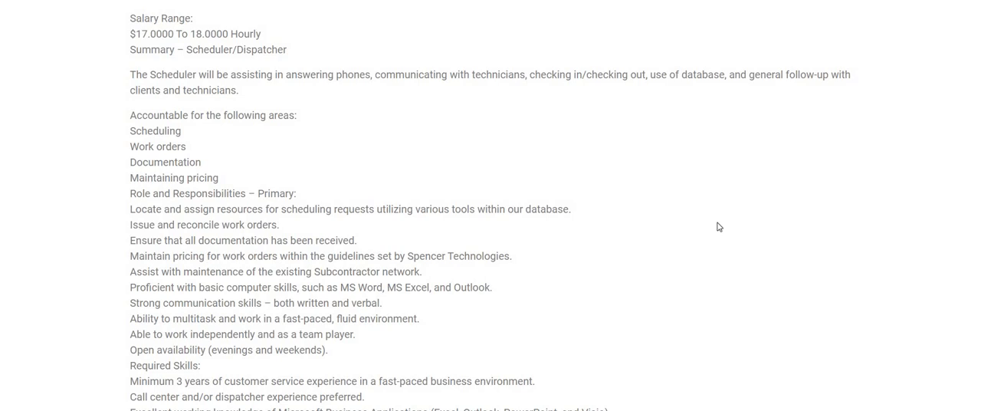
mouse_move(682, 215)
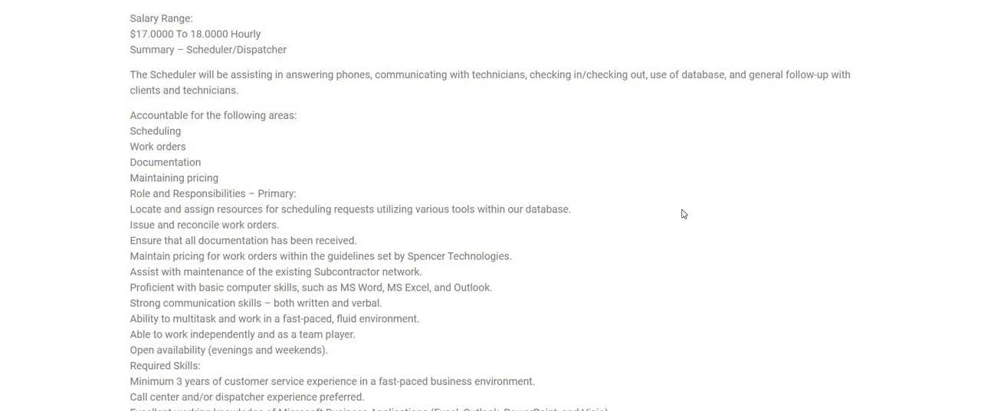
- Scroll on through Required Skills to the hours line (Monday–Friday 9:30am–6pm EDT)
scroll(down, 3)
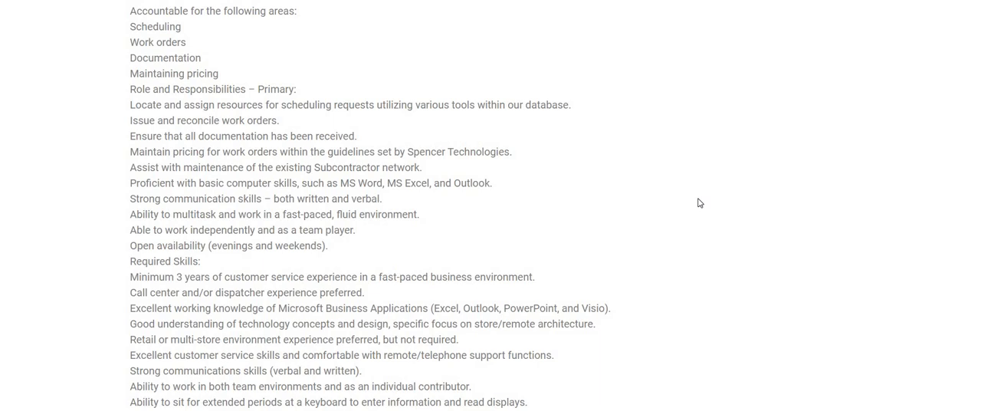
mouse_move(708, 204)
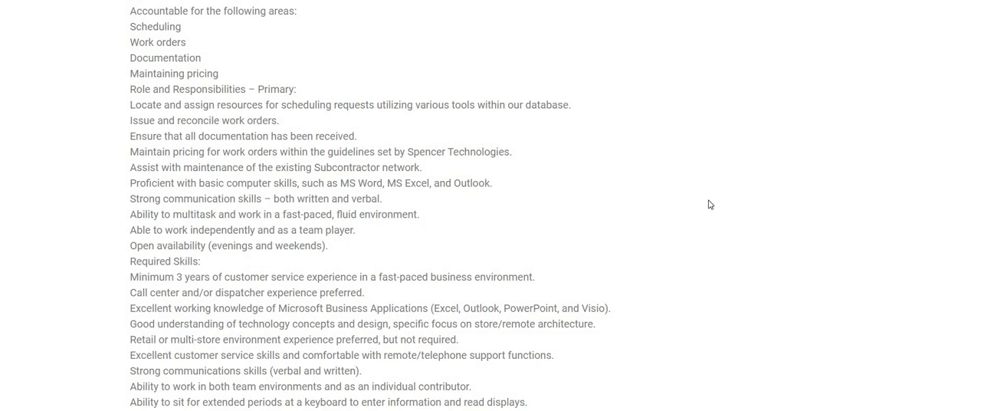
scroll(down, 3)
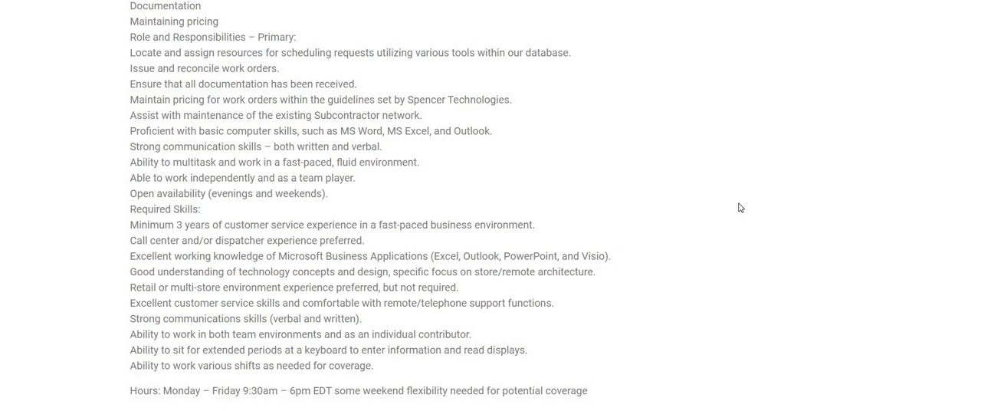
mouse_move(717, 159)
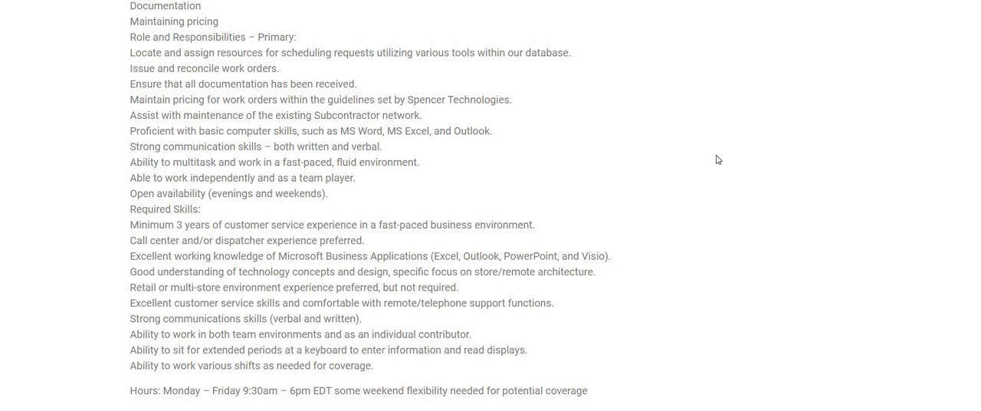
mouse_move(721, 153)
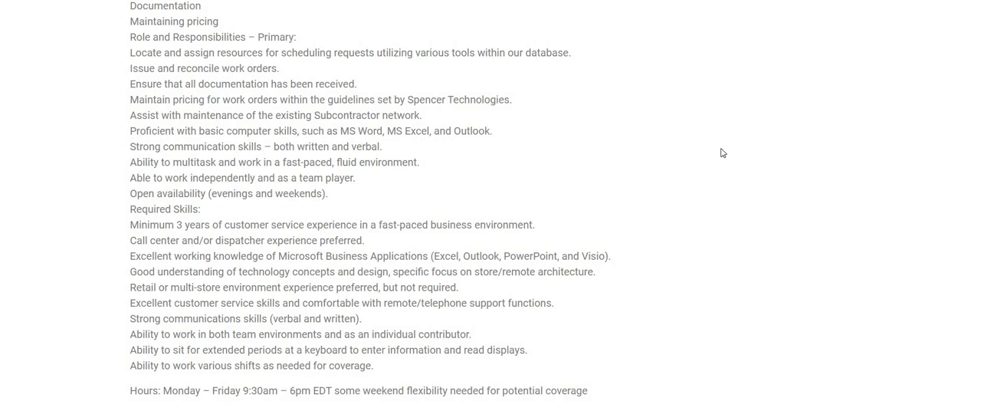
- Scroll back up to the Service Scheduler heading, salary range and summary
scroll(up, 3)
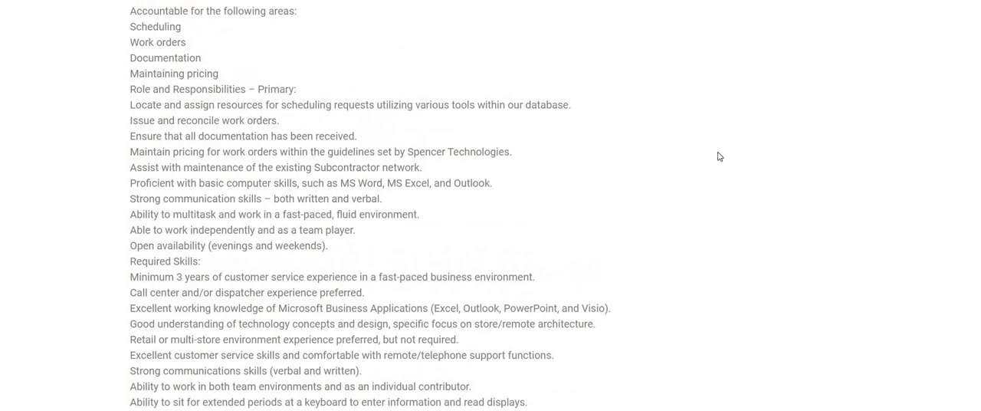
scroll(up, 3)
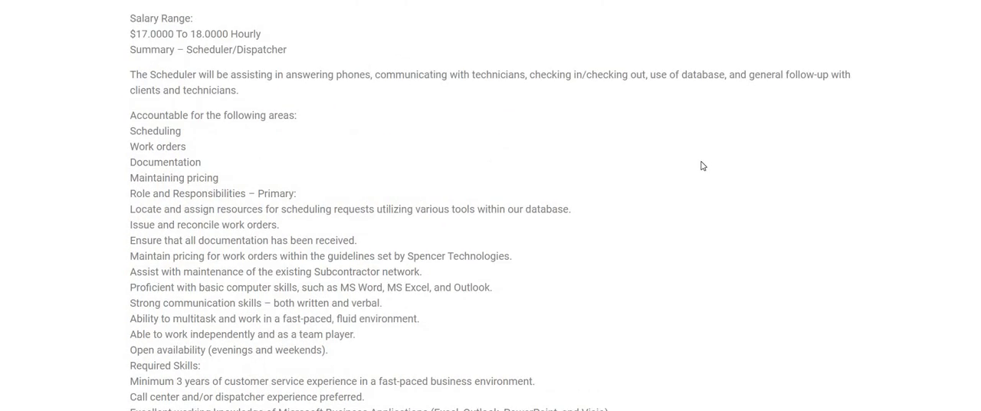
scroll(up, 3)
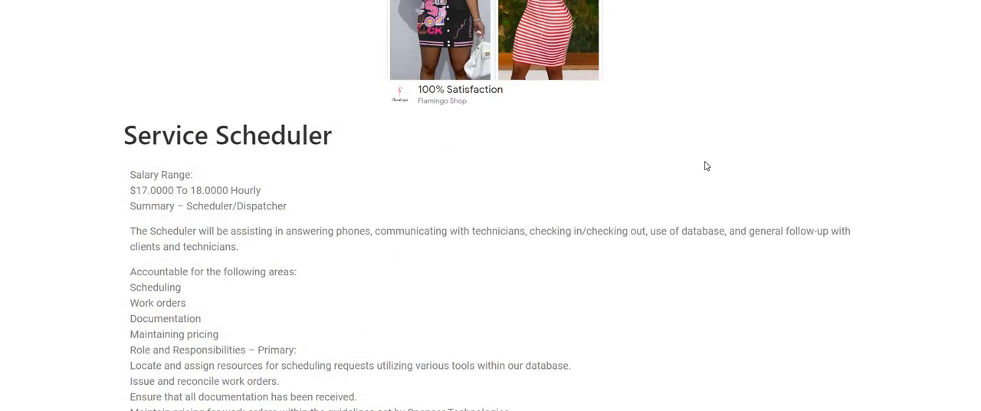
scroll(down, 3)
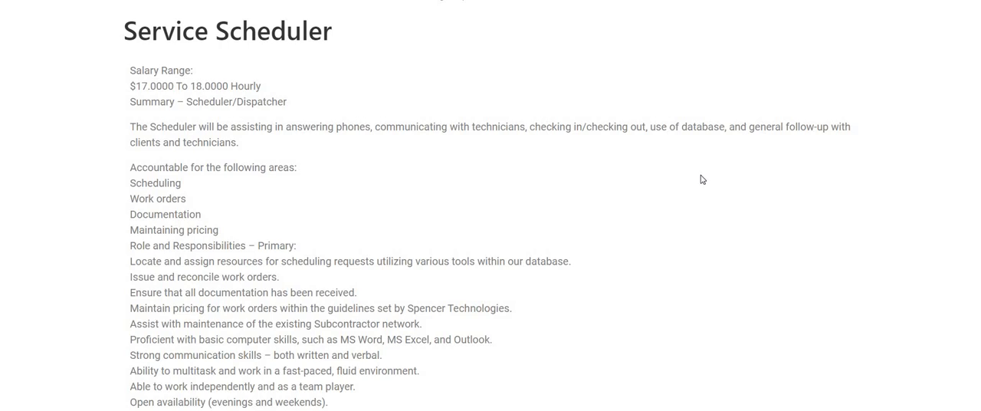
mouse_move(524, 311)
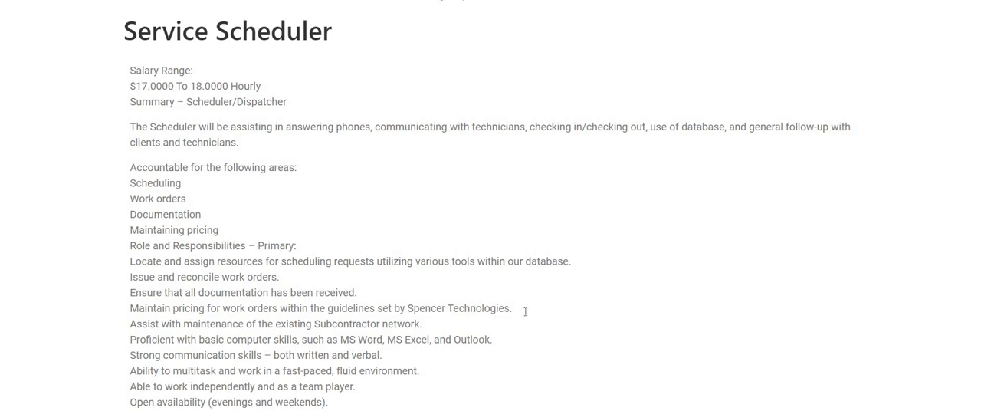
- Select the company name Spencer Technologies in the pricing responsibility line
double_click(460, 308)
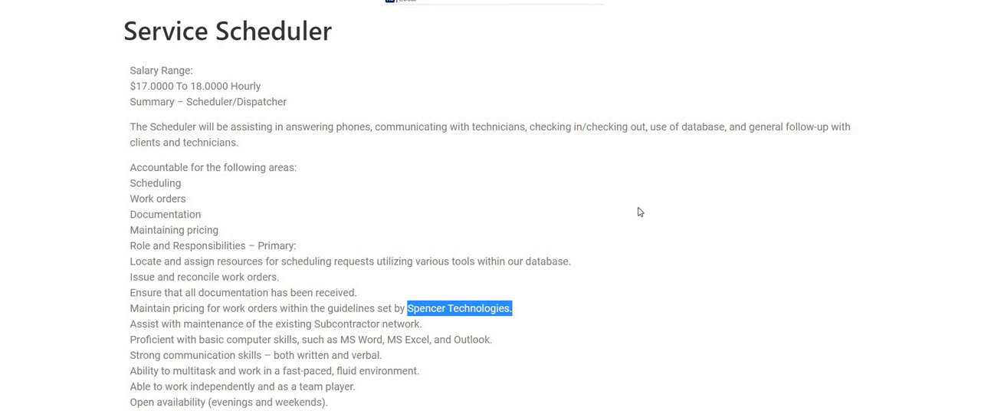
mouse_move(527, 173)
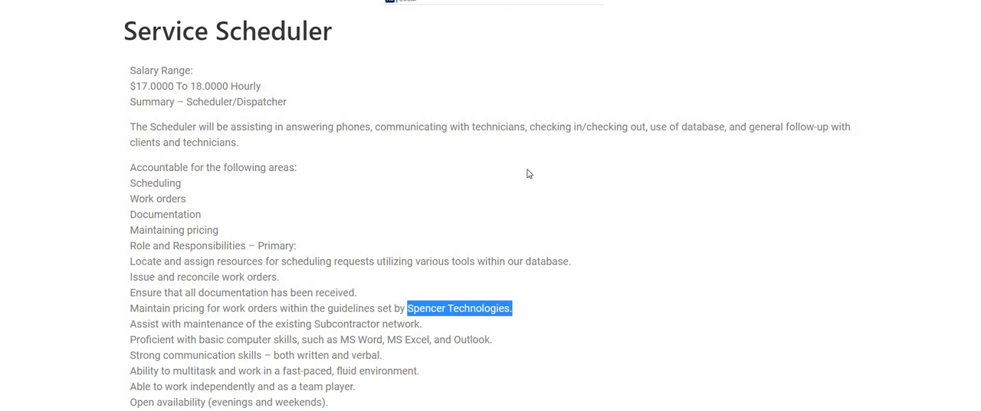
mouse_move(506, 164)
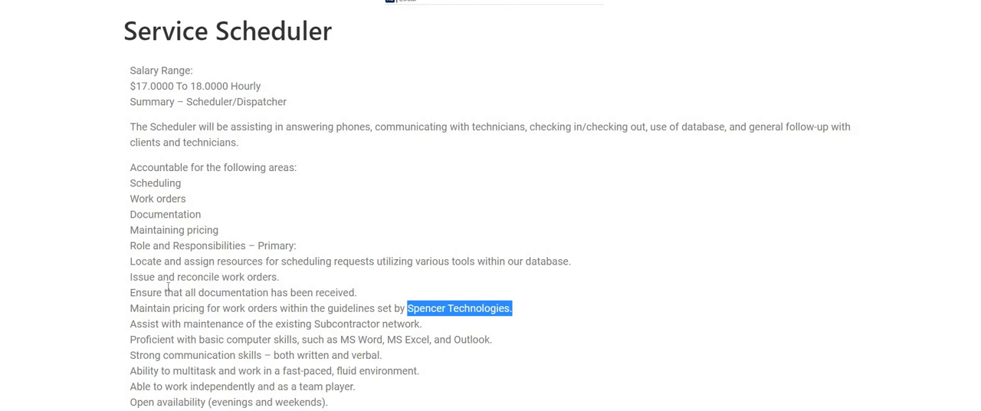
mouse_move(49, 325)
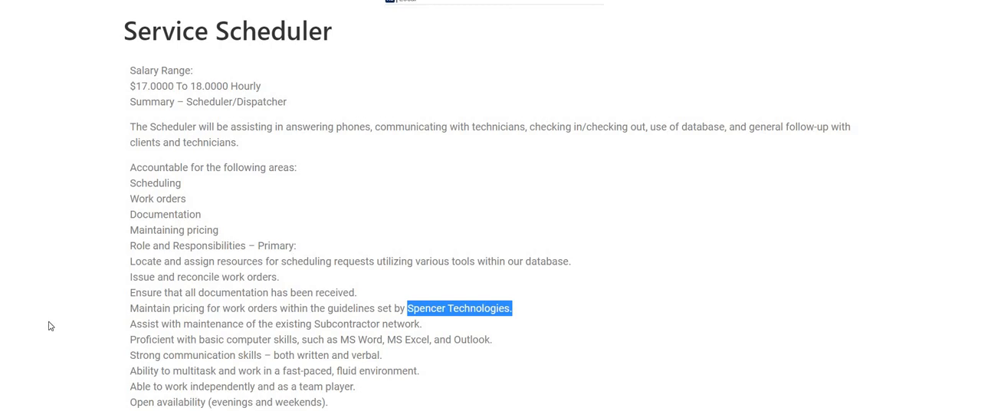